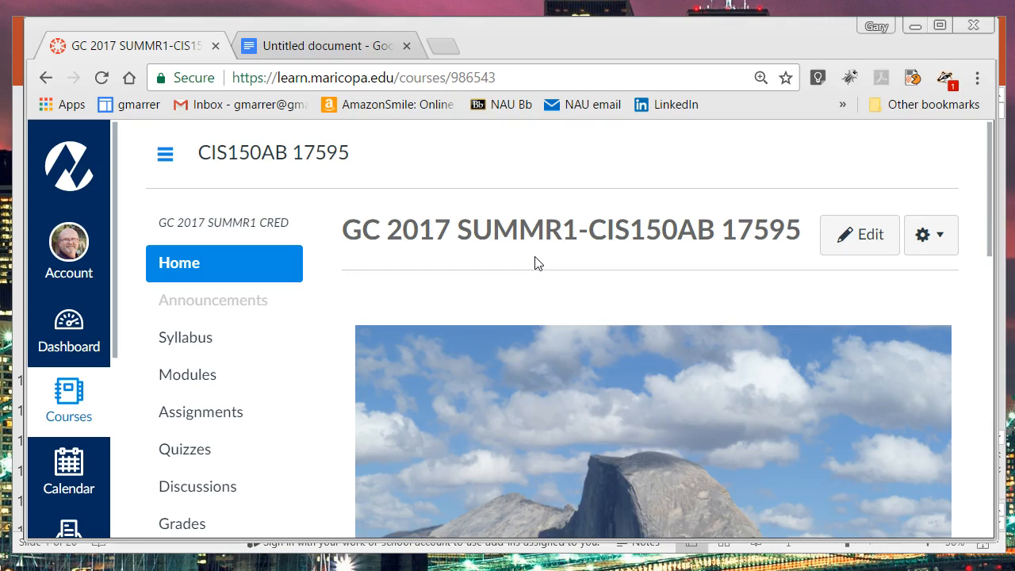
{"action": "mouse_move", "coordinate": [352, 260]}
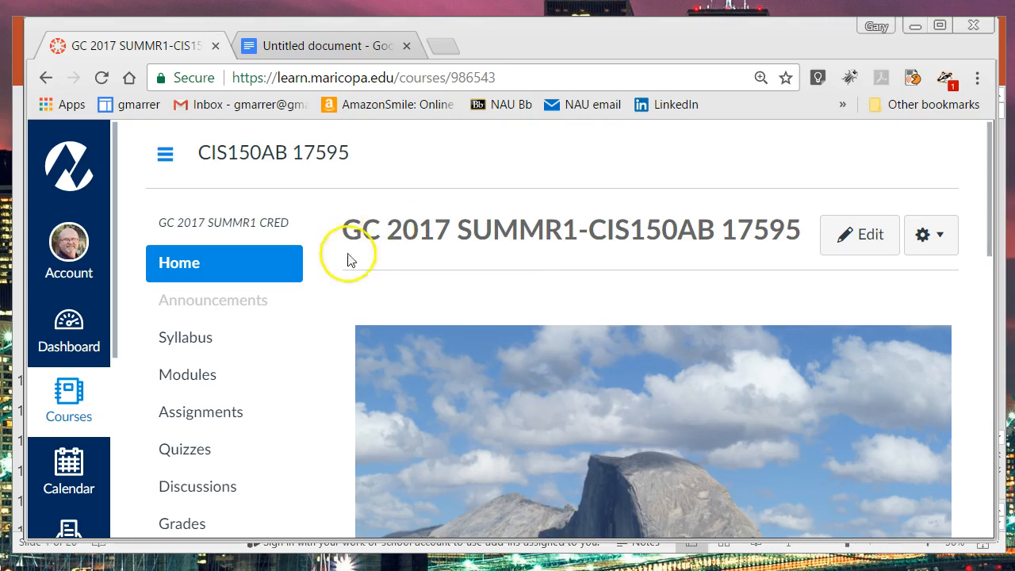
Step: Go to the course Modules page and review the Week 1 and Week 2 items
{"action": "scroll", "scroll_direction": "down", "scroll_amount": 3}
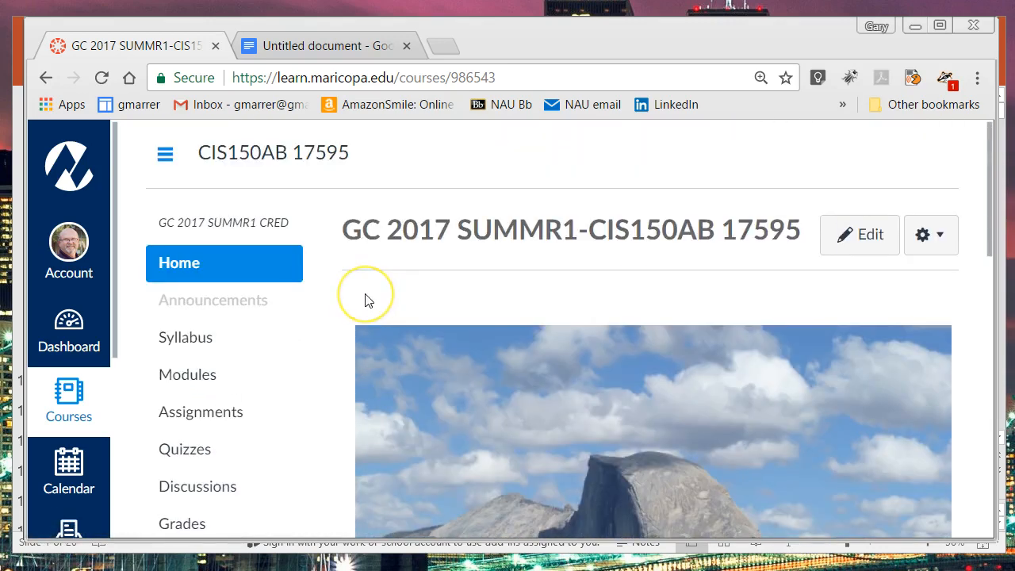
{"action": "scroll", "scroll_direction": "down", "scroll_amount": 3}
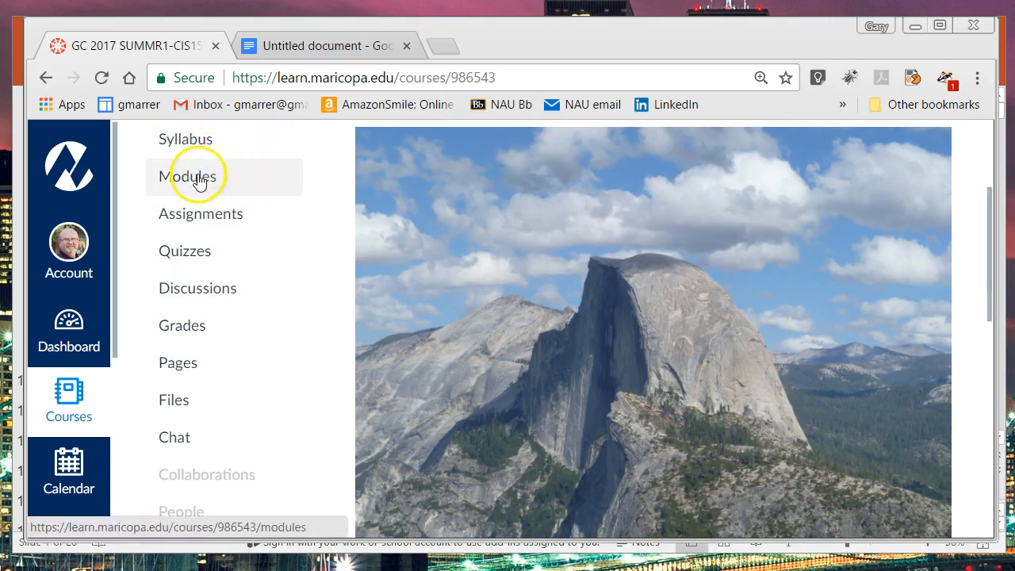
{"action": "left_click", "coordinate": [187, 176]}
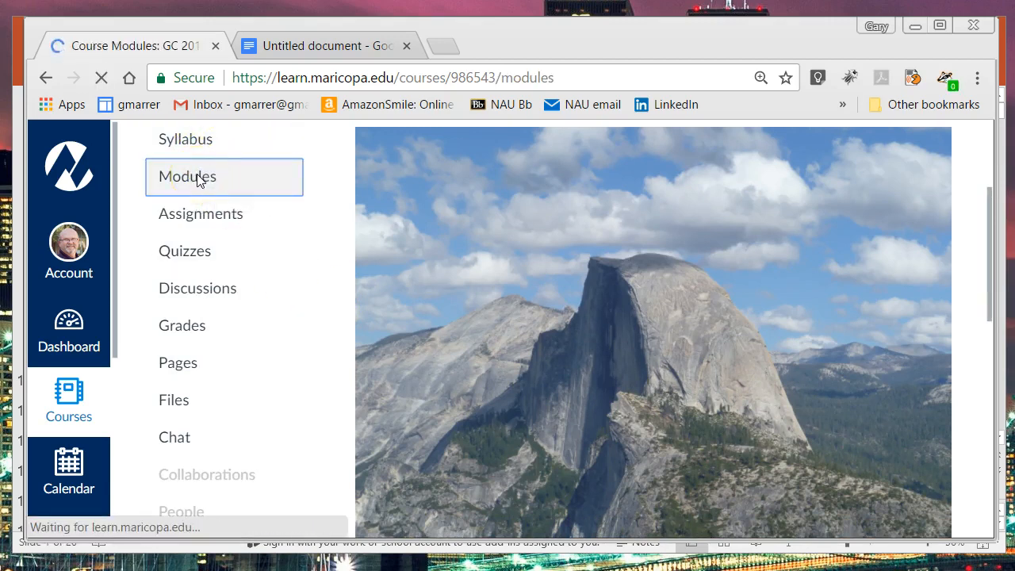
{"action": "left_click", "coordinate": [188, 176]}
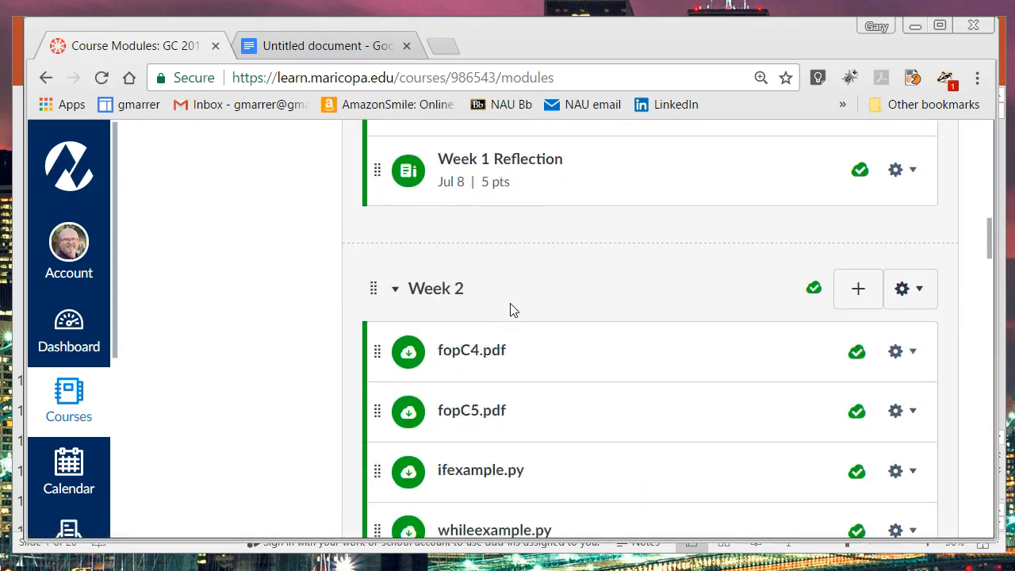
{"action": "scroll", "scroll_direction": "down", "scroll_amount": 3}
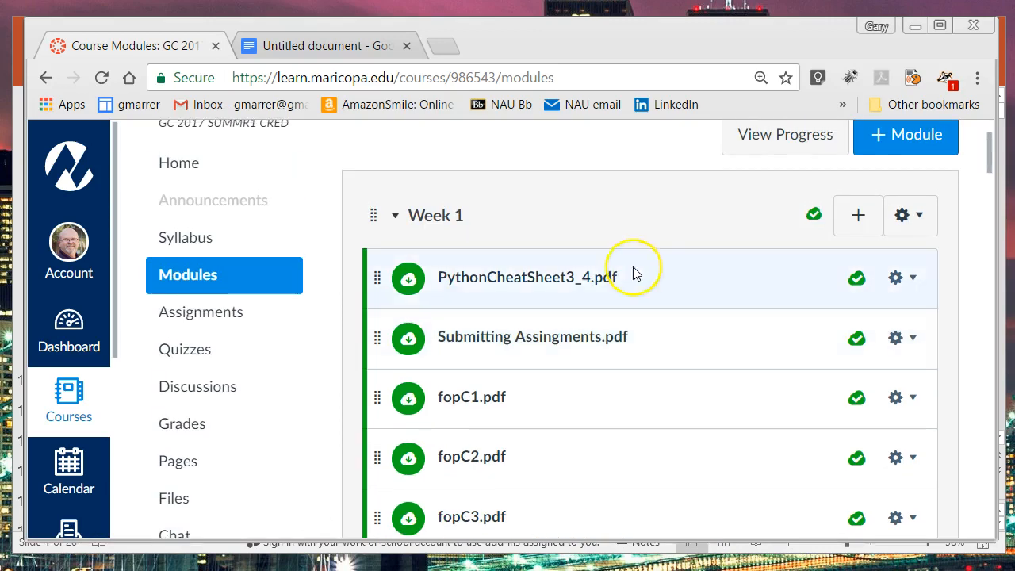
{"action": "mouse_move", "coordinate": [643, 277]}
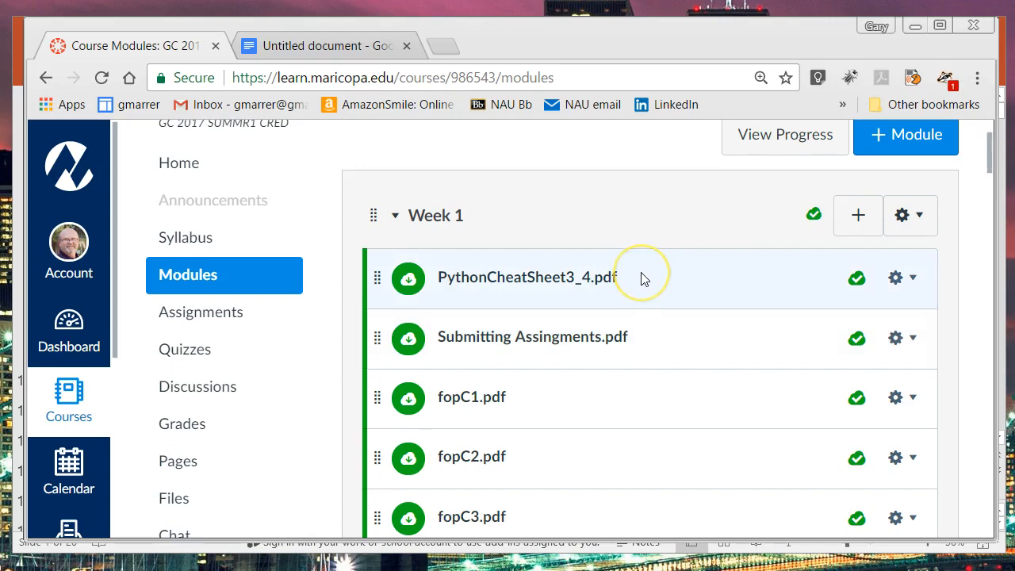
{"action": "mouse_move", "coordinate": [643, 278]}
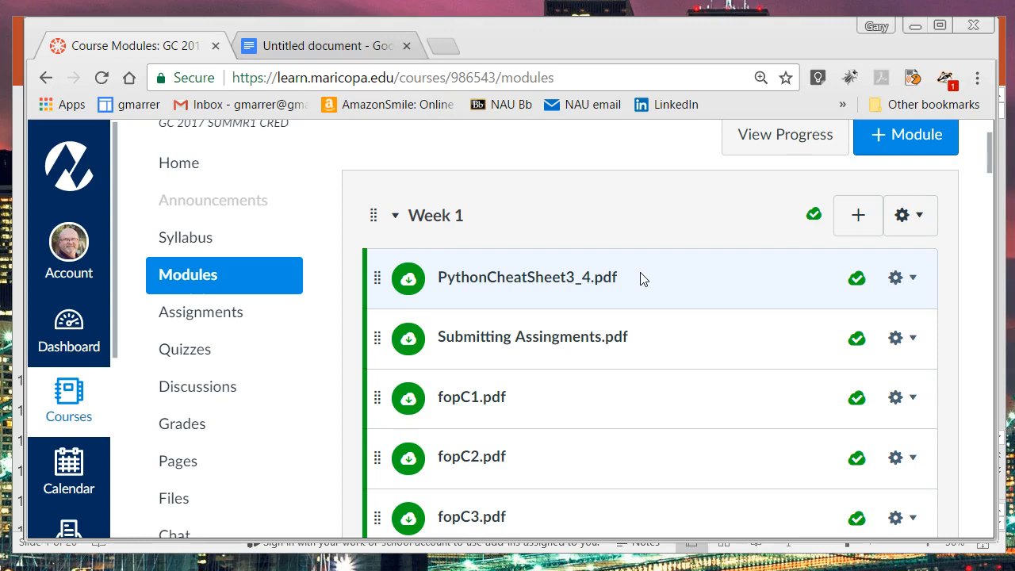
{"action": "mouse_move", "coordinate": [230, 311]}
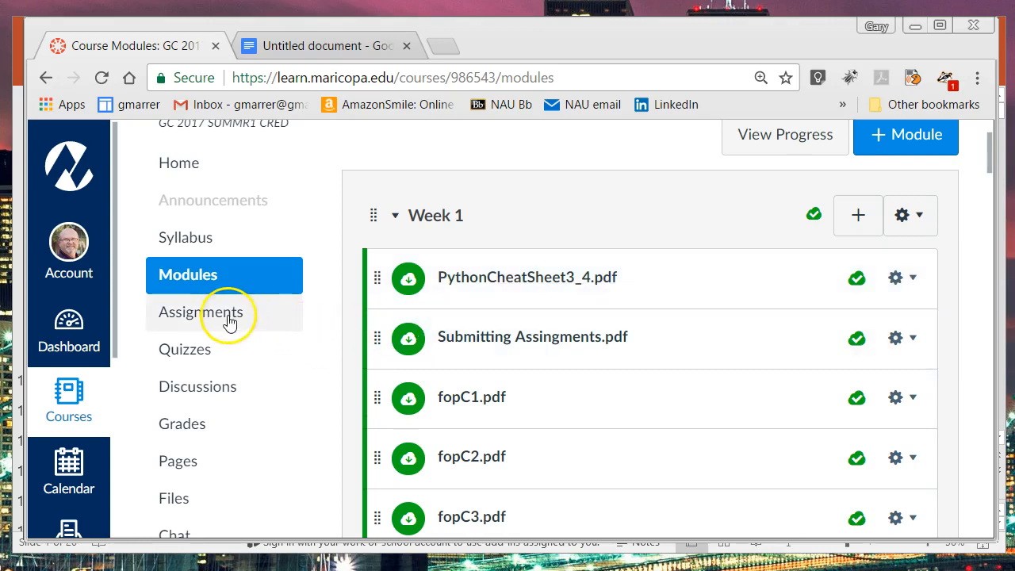
Step: Go to the course Assignments page listing Assignments 1, 2 and 4
{"action": "left_click", "coordinate": [202, 311]}
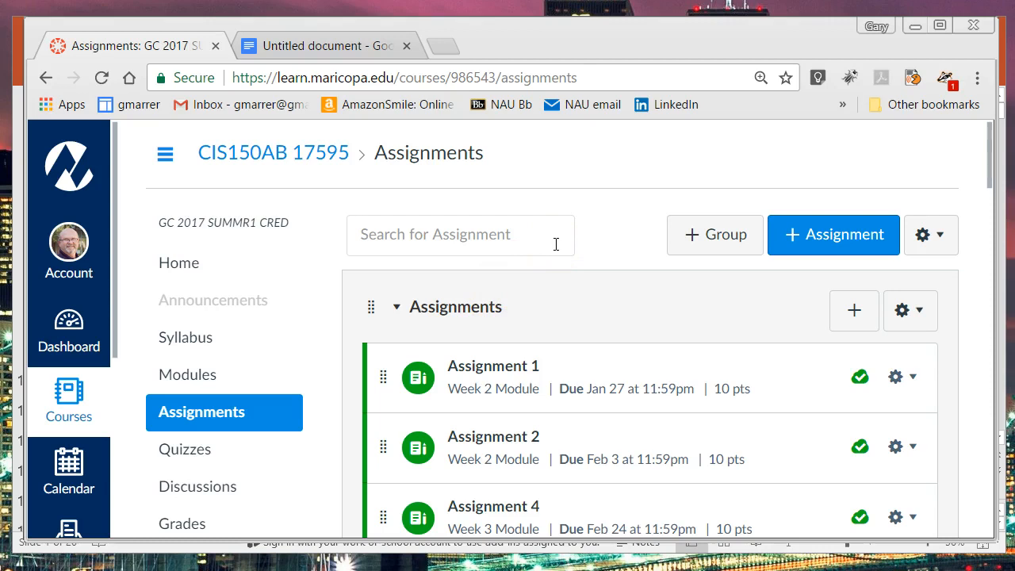
{"action": "mouse_move", "coordinate": [615, 225]}
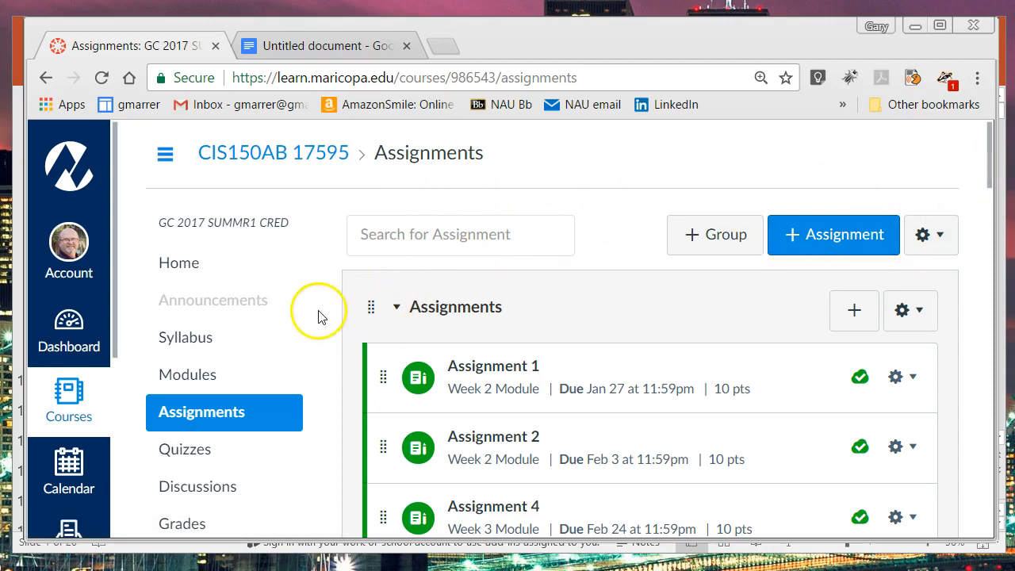
Step: Go to the course Quizzes page and review Quiz One-Four, Midterm and Final Exam
{"action": "left_click", "coordinate": [184, 449]}
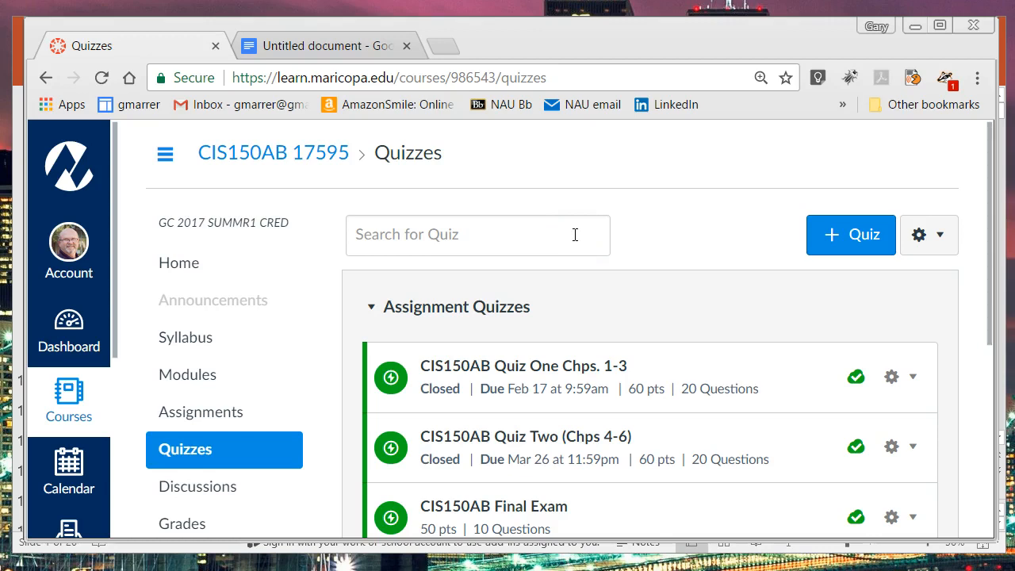
{"action": "mouse_move", "coordinate": [340, 242]}
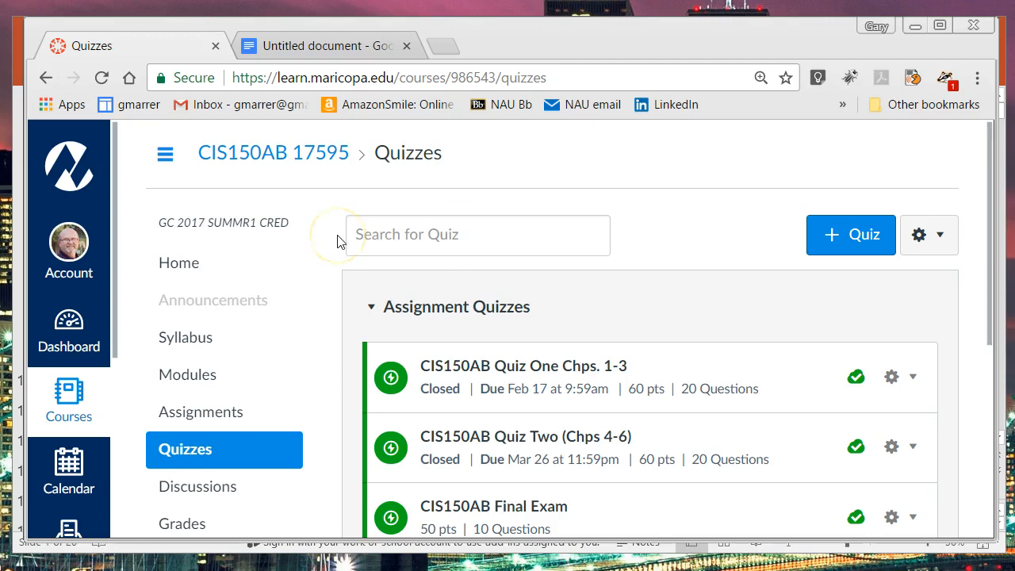
{"action": "mouse_move", "coordinate": [395, 306]}
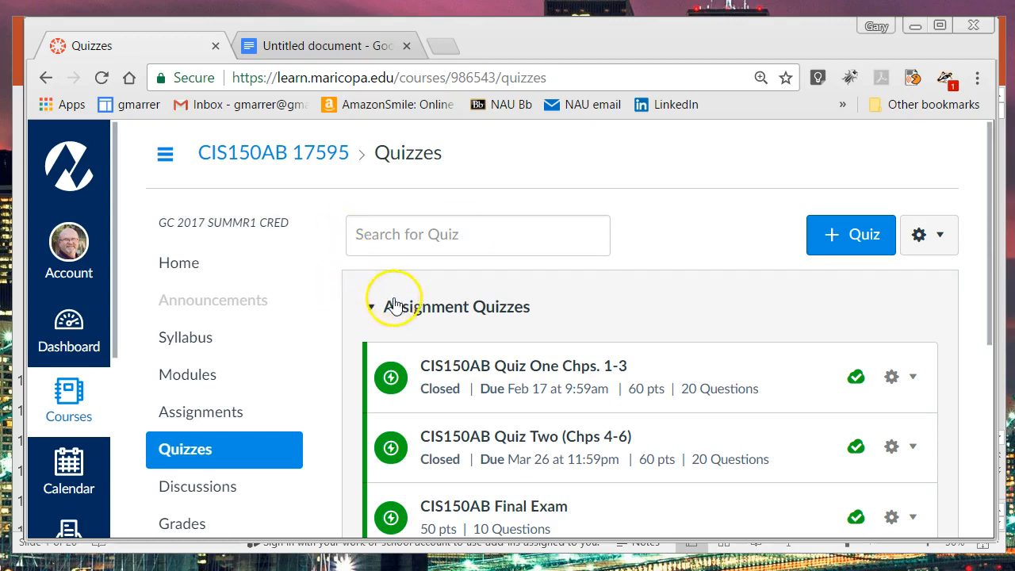
{"action": "scroll", "scroll_direction": "down", "scroll_amount": 3}
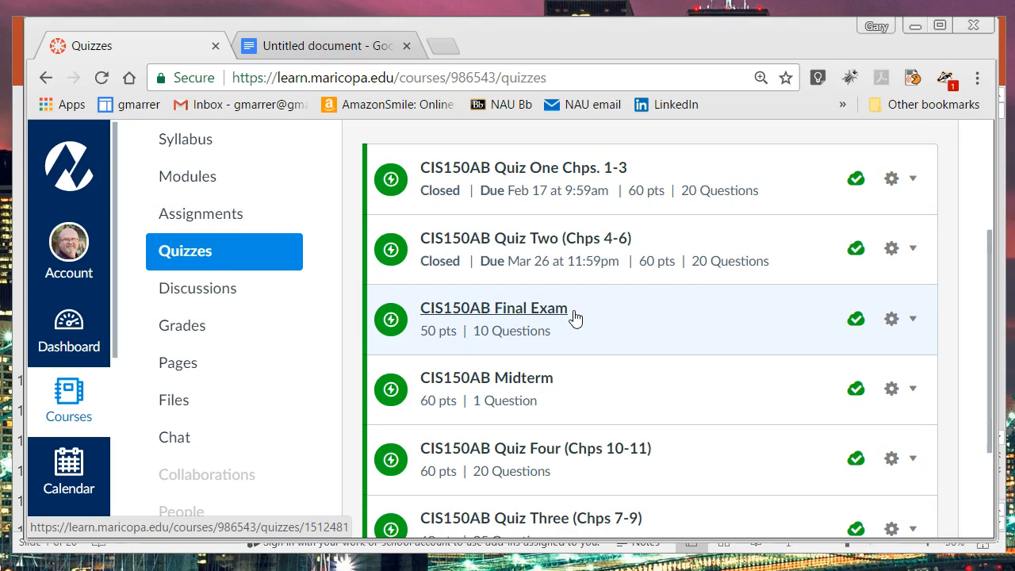
{"action": "mouse_move", "coordinate": [527, 209]}
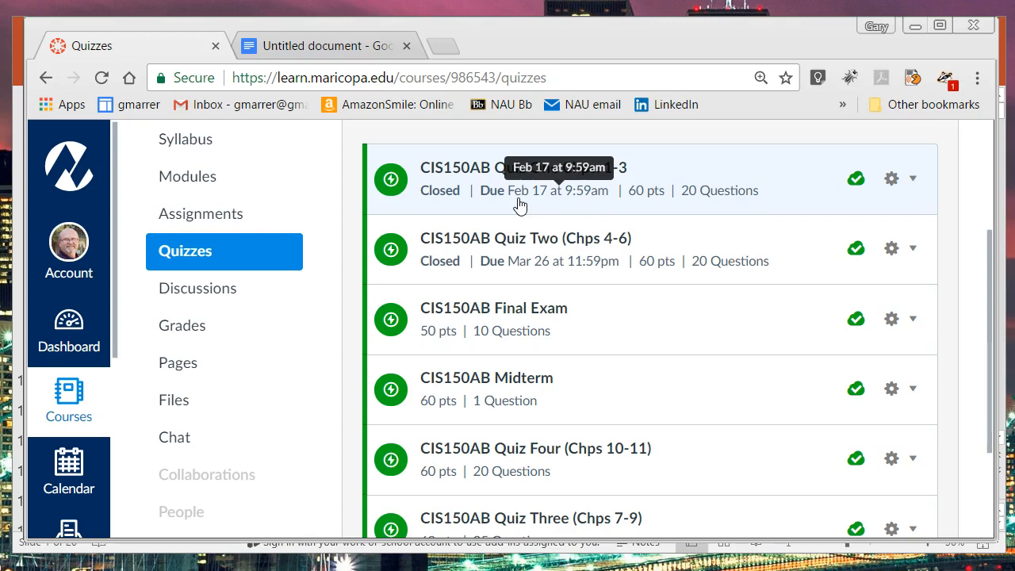
{"action": "mouse_move", "coordinate": [197, 289]}
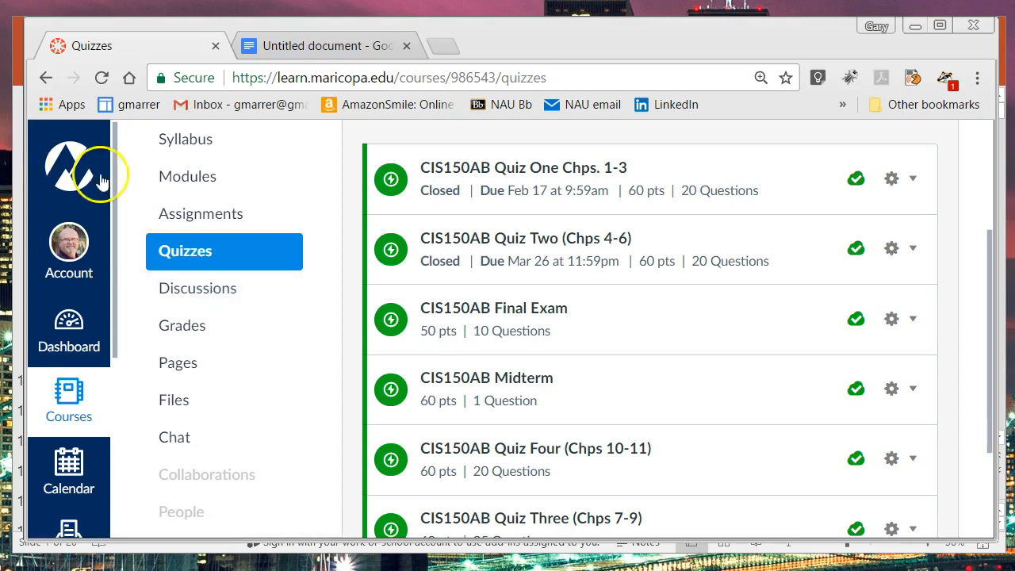
{"action": "mouse_move", "coordinate": [197, 288]}
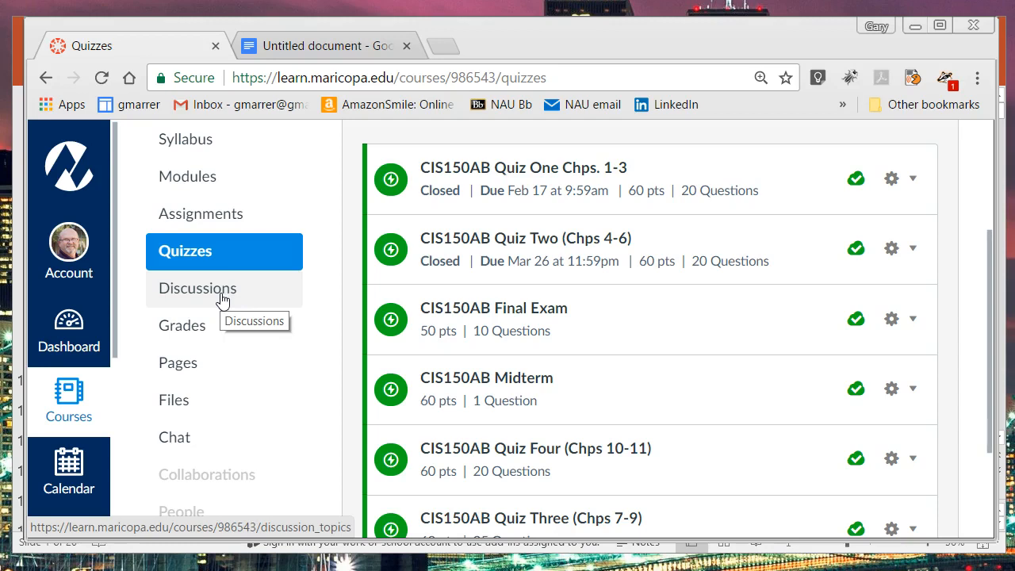
{"action": "mouse_move", "coordinate": [177, 362]}
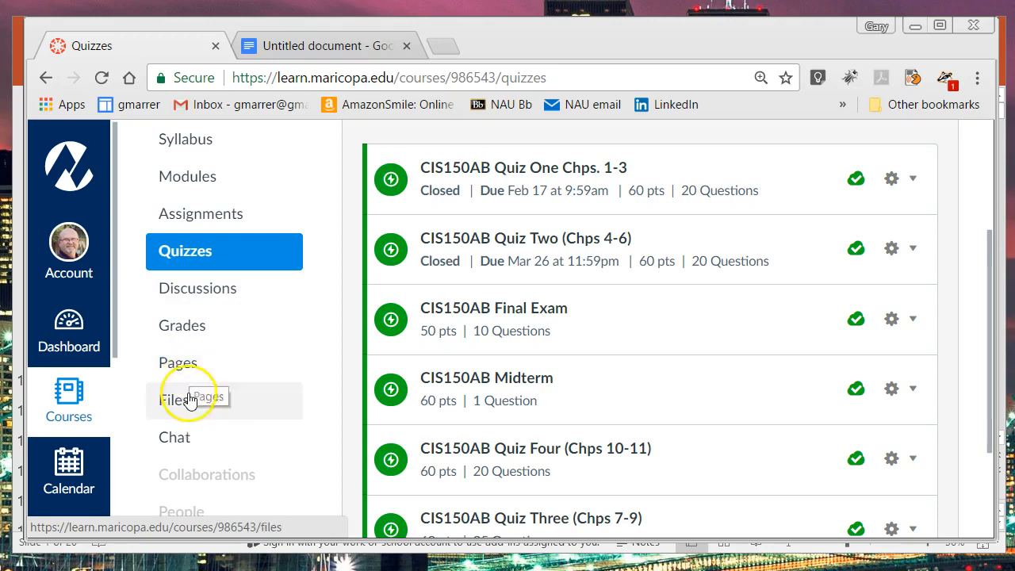
{"action": "mouse_move", "coordinate": [177, 362]}
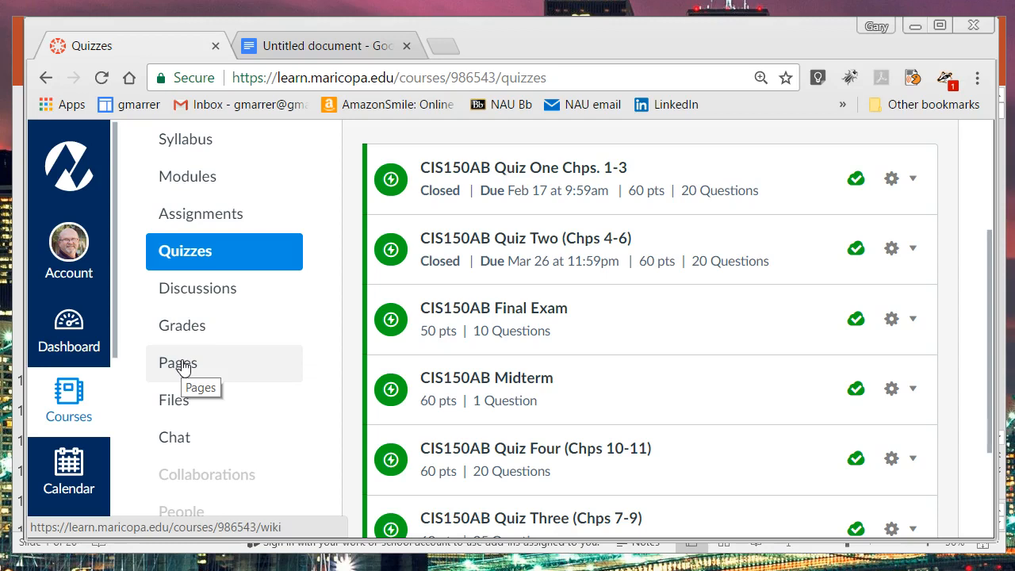
{"action": "mouse_move", "coordinate": [188, 412]}
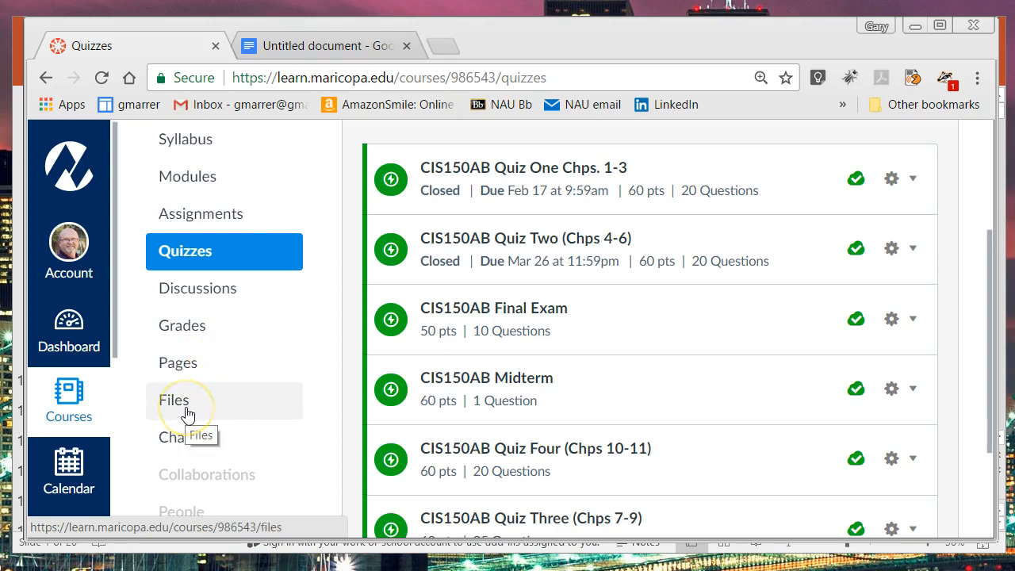
{"action": "mouse_move", "coordinate": [187, 411]}
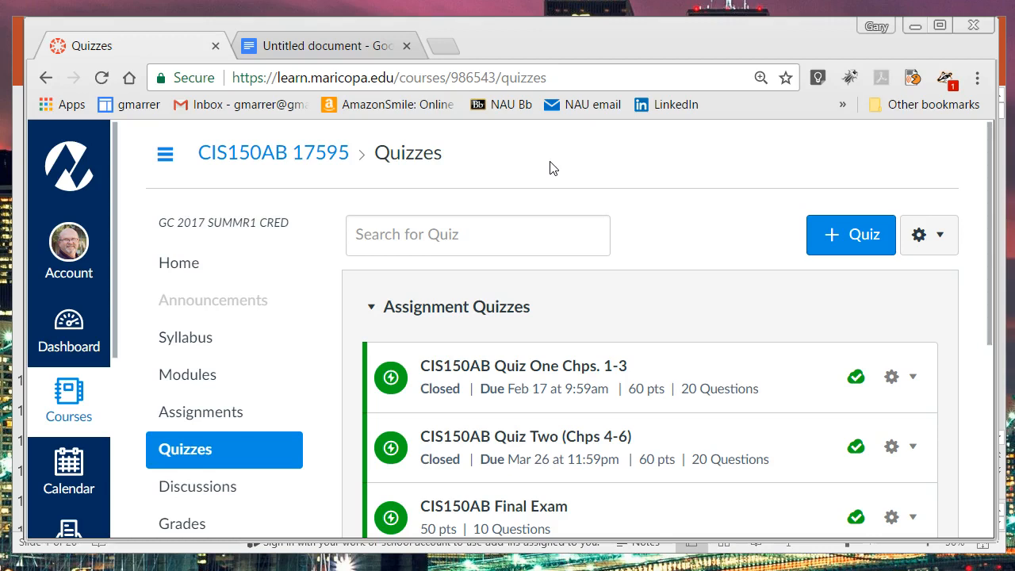
{"action": "mouse_move", "coordinate": [527, 173]}
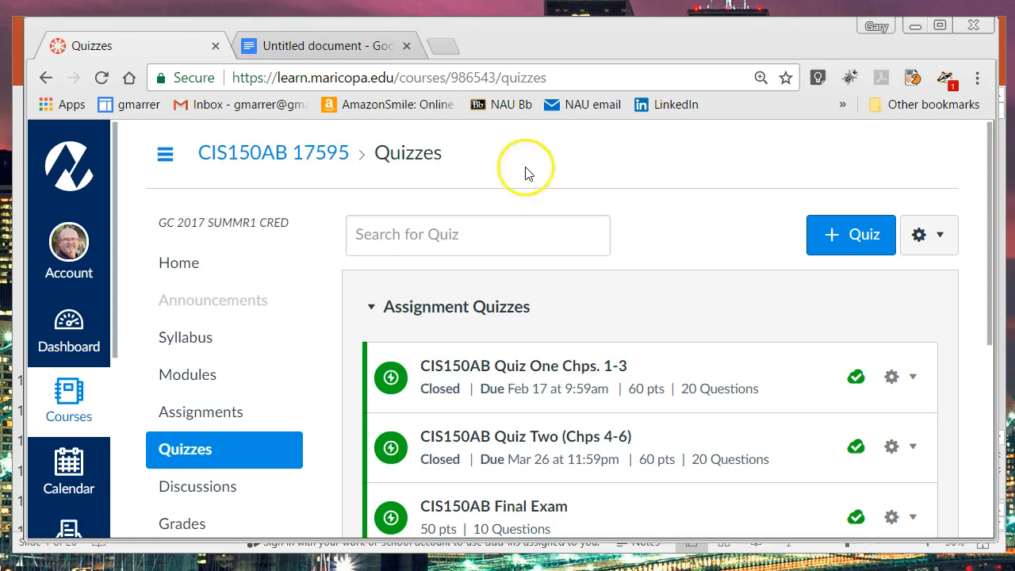
{"action": "mouse_move", "coordinate": [332, 216]}
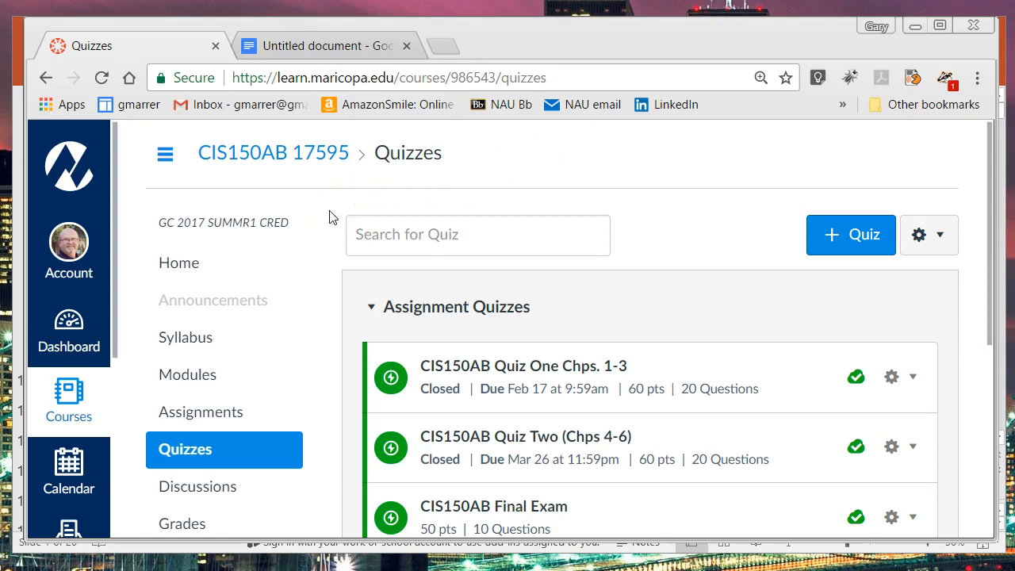